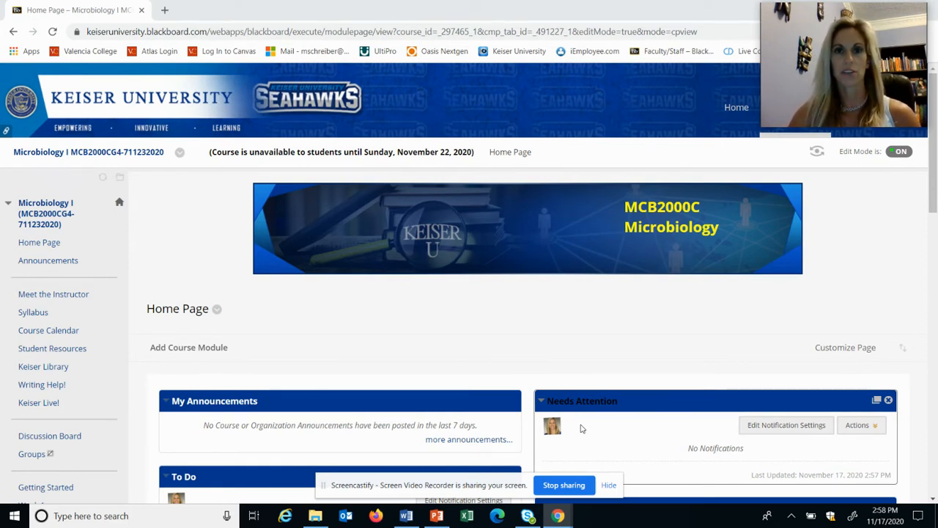
{"action": "mouse_move", "coordinate": [73, 504]}
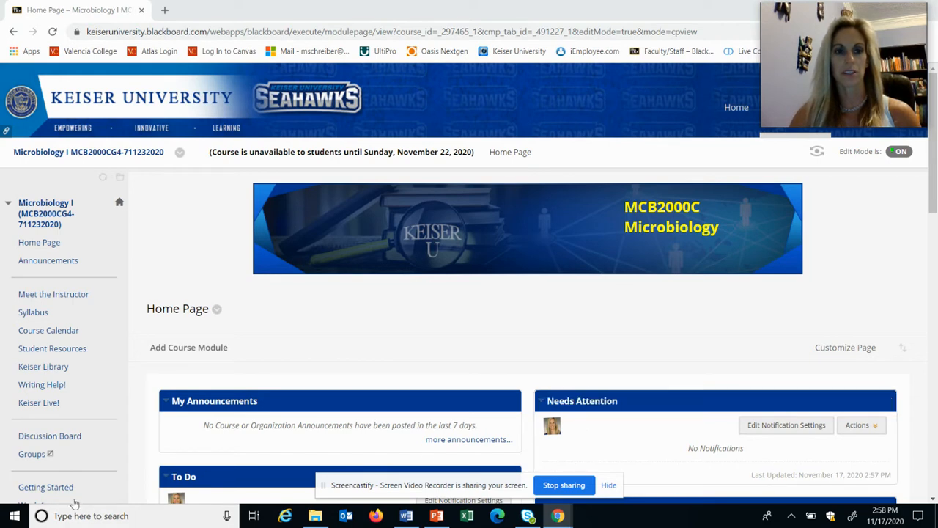
Open Getting Started in the Microbiology course and scroll down to the Course Resources module
{"action": "left_click", "coordinate": [45, 487]}
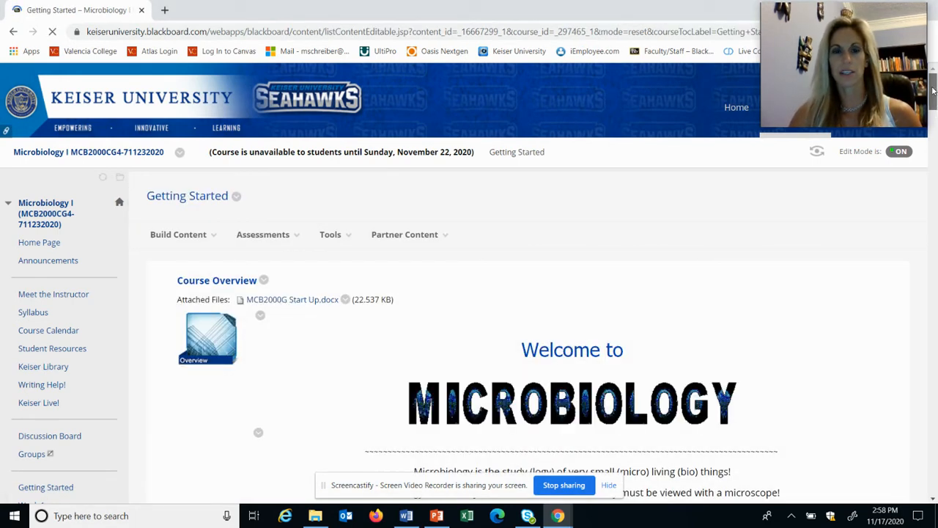
{"action": "scroll", "scroll_direction": "down", "scroll_amount": 3}
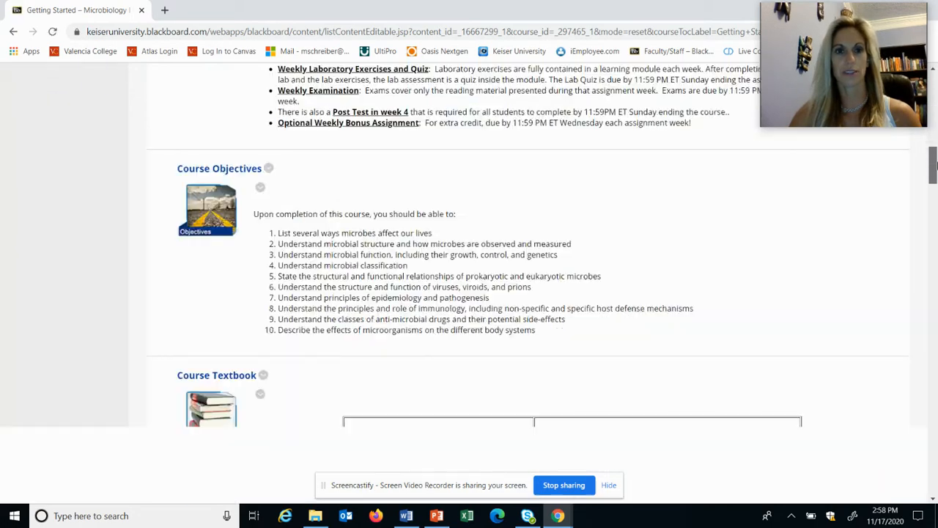
{"action": "scroll", "scroll_direction": "down", "scroll_amount": 3}
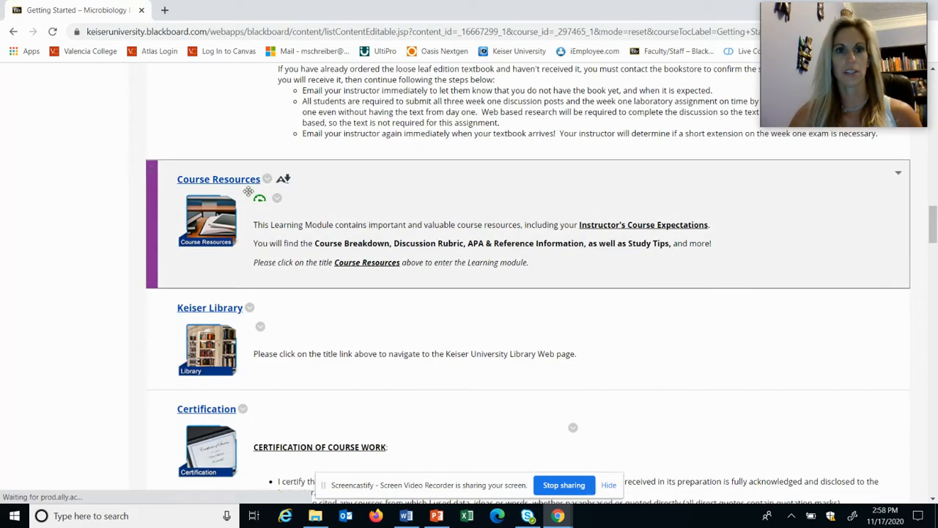
Open Course Resources and scroll past the Writing Lab message to the Credible References announcement
{"action": "left_click", "coordinate": [218, 179]}
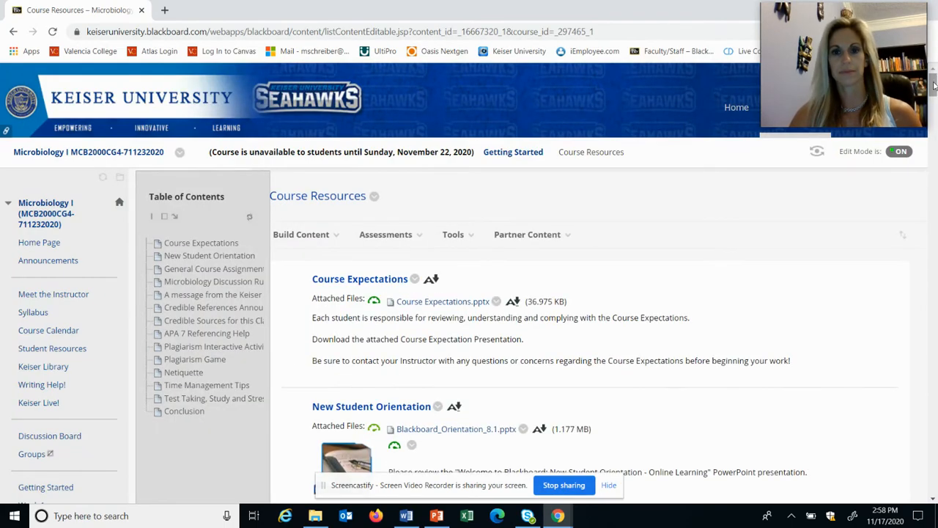
{"action": "scroll", "scroll_direction": "down", "scroll_amount": 3}
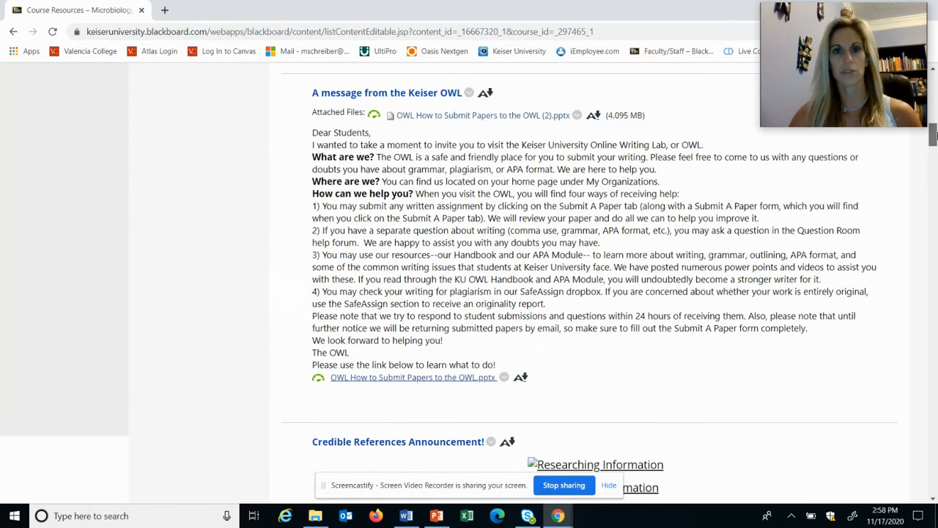
{"action": "scroll", "scroll_direction": "down", "scroll_amount": 3}
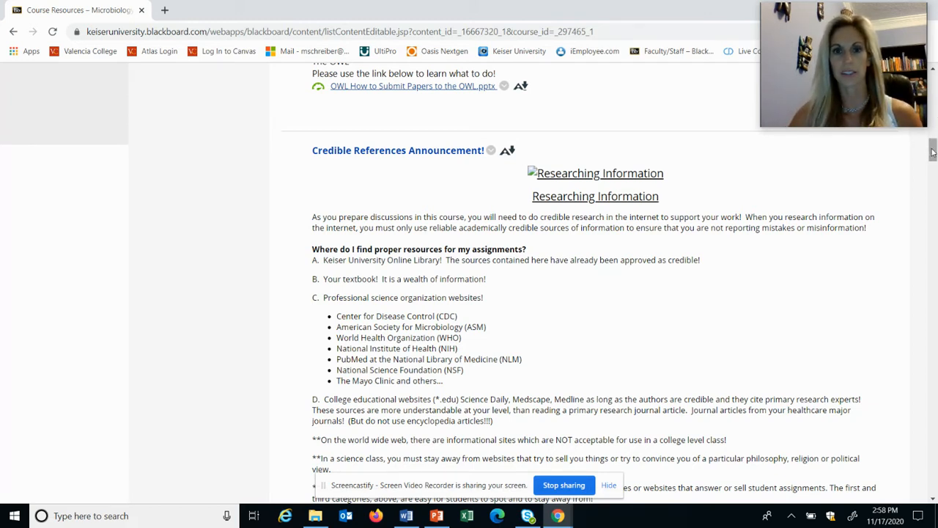
Scroll through the Credible References announcement to its list of banned open sources
{"action": "scroll", "scroll_direction": "down", "scroll_amount": 3}
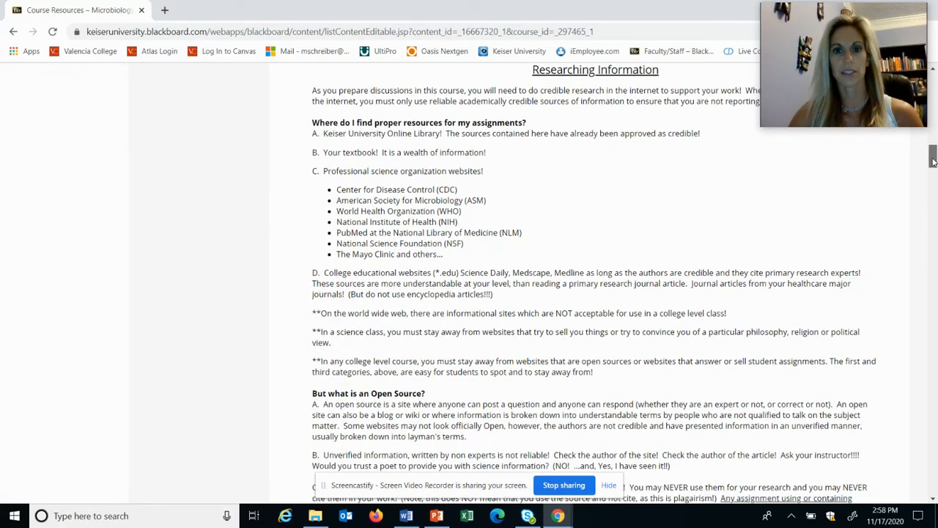
{"action": "scroll", "scroll_direction": "down", "scroll_amount": 3}
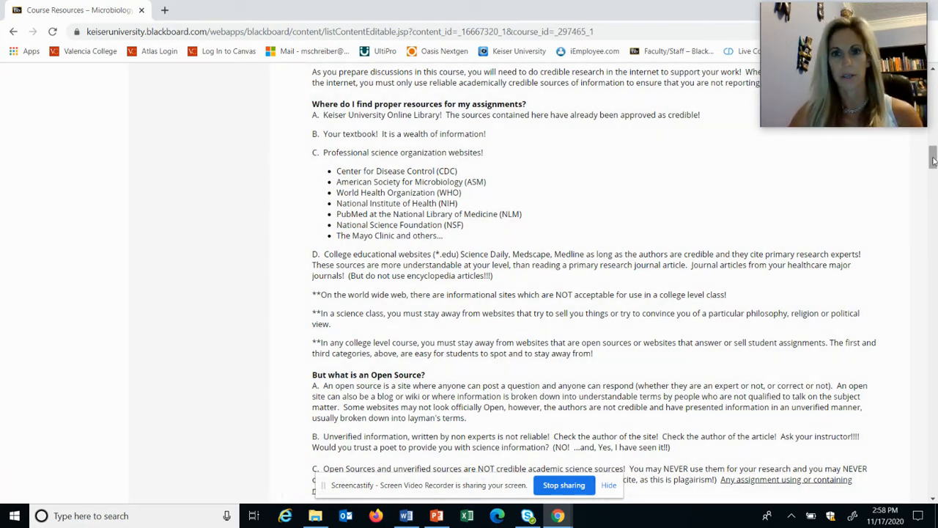
{"action": "scroll", "scroll_direction": "down", "scroll_amount": 3}
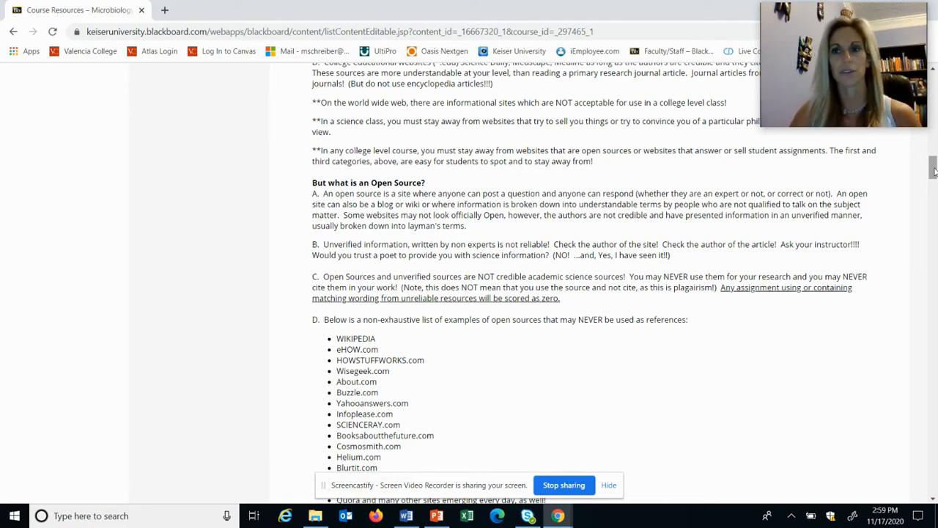
{"action": "scroll", "scroll_direction": "down", "scroll_amount": 3}
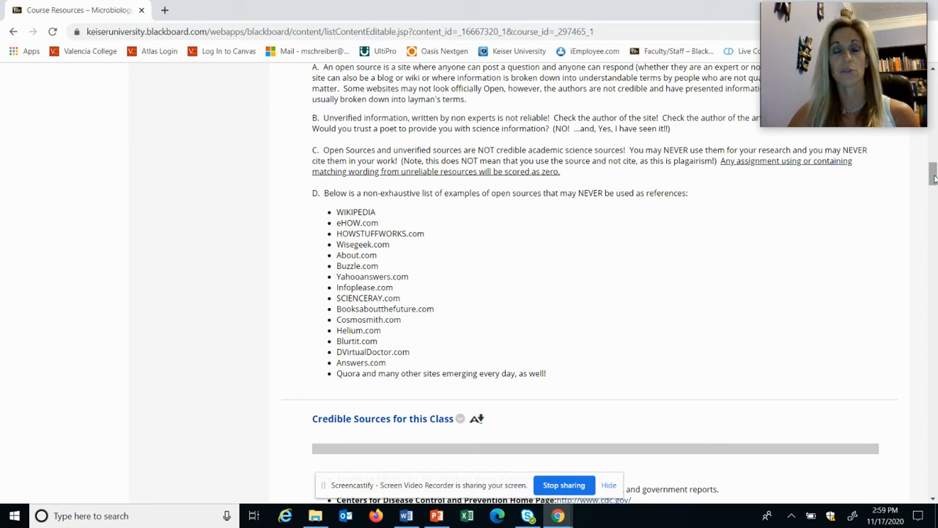
Scroll past Credible Sources for this Class to the APA 7 Referencing Help item
{"action": "scroll", "scroll_direction": "down", "scroll_amount": 3}
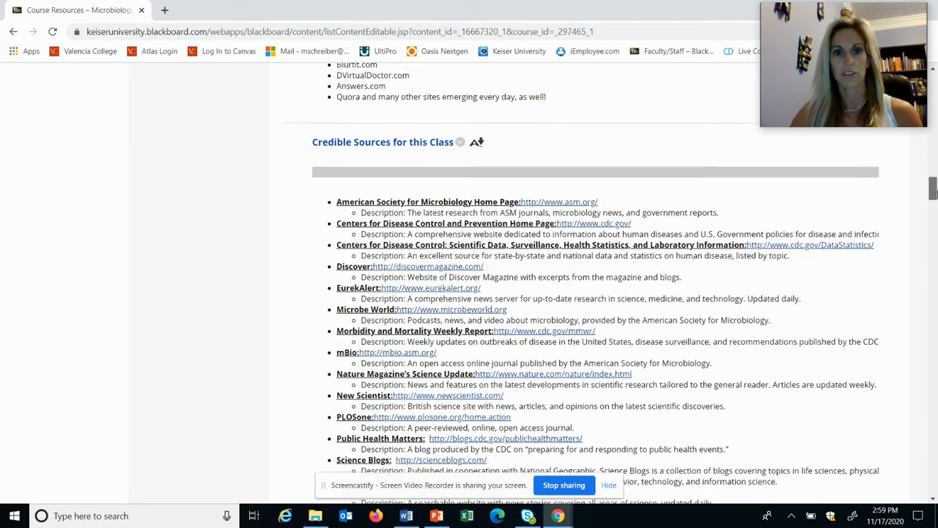
{"action": "scroll", "scroll_direction": "down", "scroll_amount": 3}
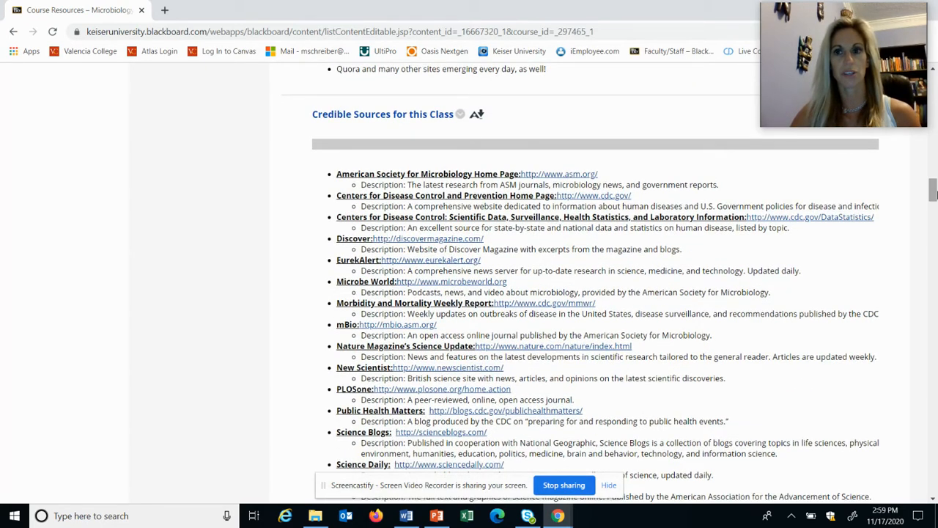
{"action": "scroll", "scroll_direction": "down", "scroll_amount": 3}
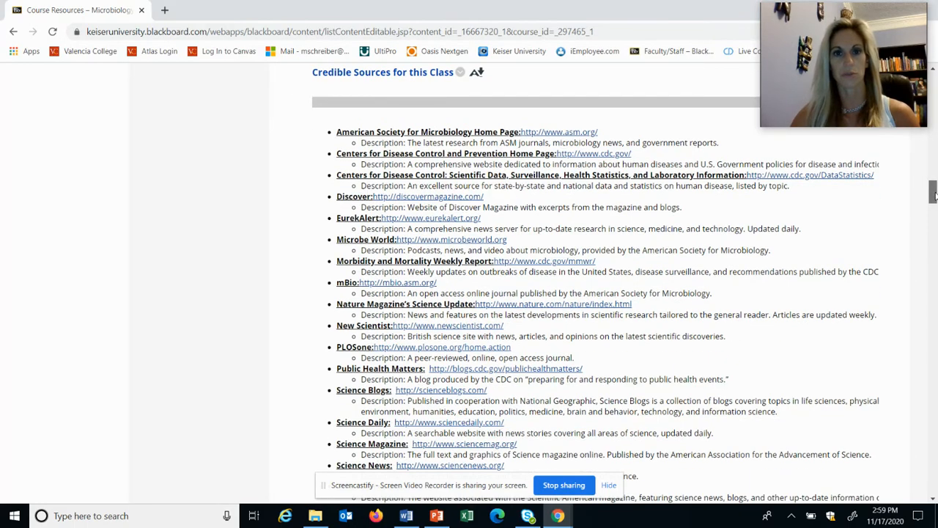
{"action": "scroll", "scroll_direction": "down", "scroll_amount": 3}
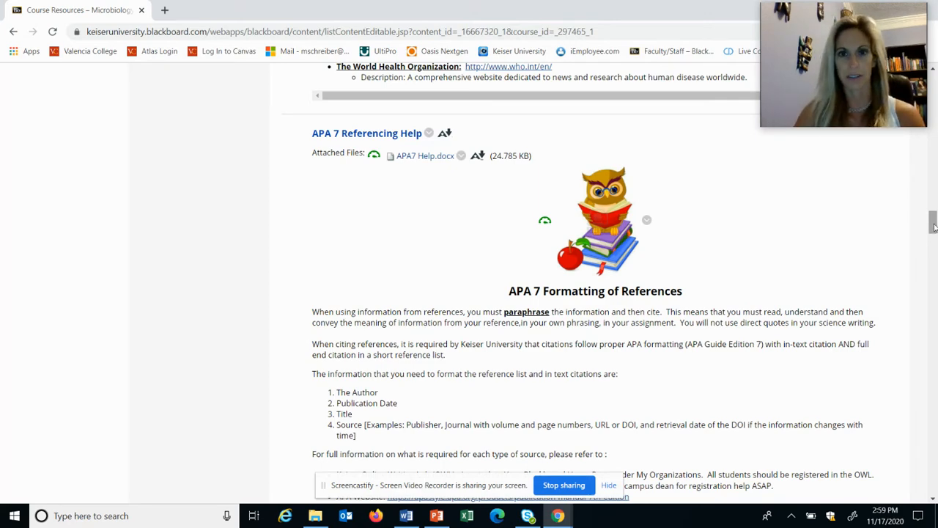
Scroll through APA 7 formatting guidance to the example citations, ending at the institutional-author example
{"action": "scroll", "scroll_direction": "down", "scroll_amount": 3}
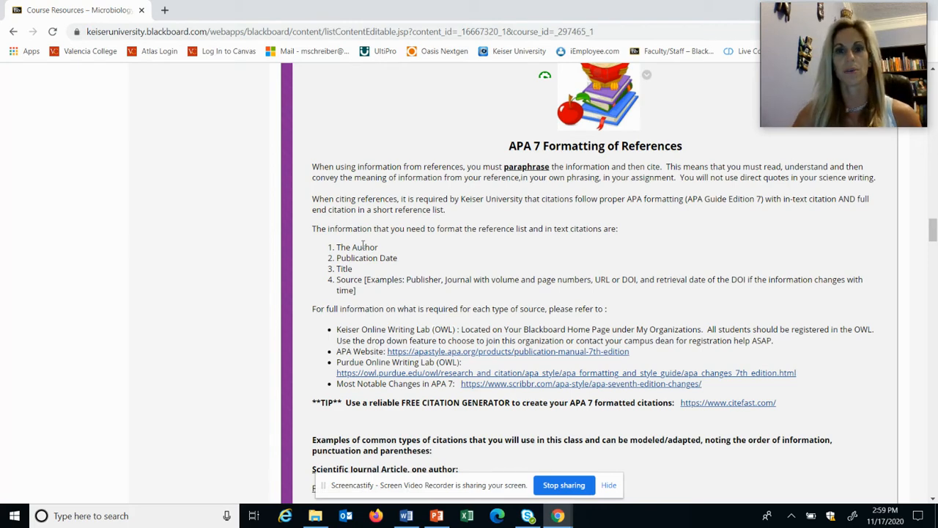
{"action": "mouse_move", "coordinate": [911, 233]}
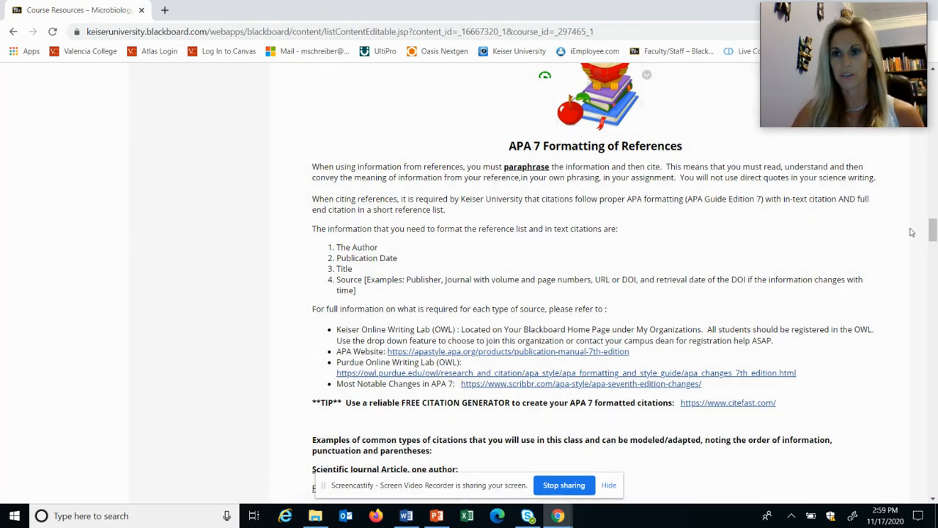
{"action": "scroll", "scroll_direction": "down", "scroll_amount": 3}
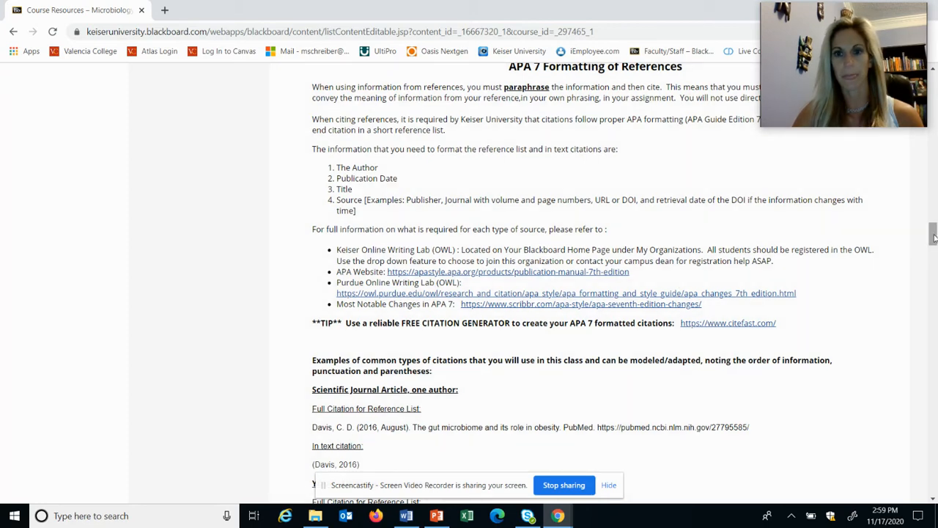
{"action": "scroll", "scroll_direction": "down", "scroll_amount": 3}
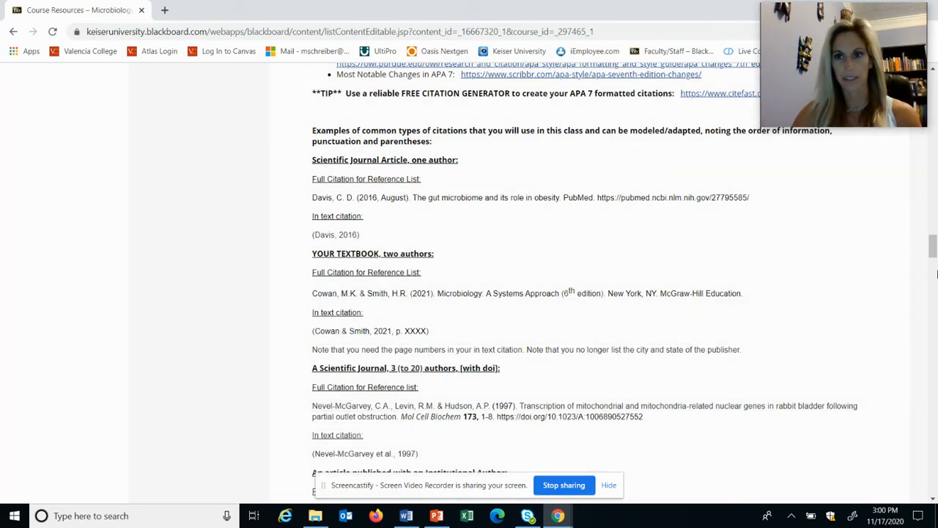
{"action": "scroll", "scroll_direction": "down", "scroll_amount": 3}
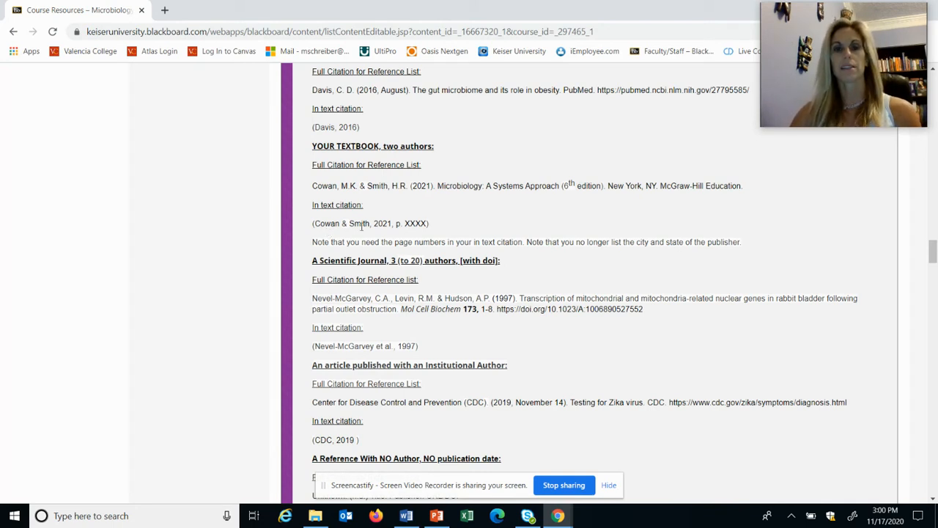
{"action": "mouse_move", "coordinate": [387, 226]}
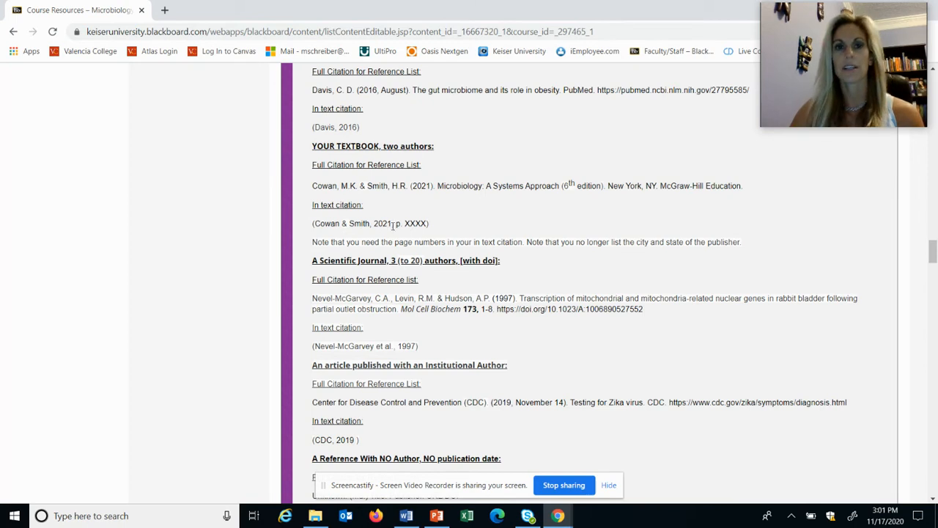
{"action": "mouse_move", "coordinate": [386, 275]}
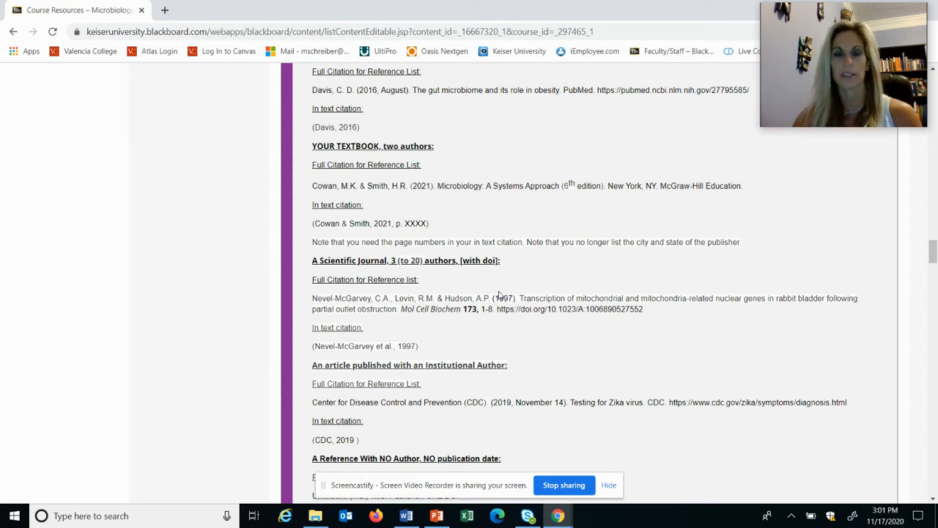
{"action": "mouse_move", "coordinate": [524, 339]}
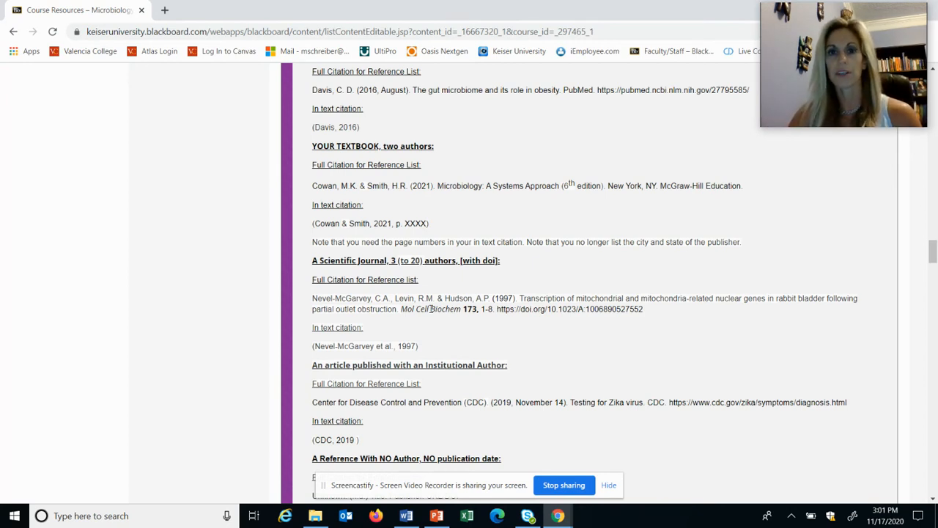
{"action": "mouse_move", "coordinate": [560, 318]}
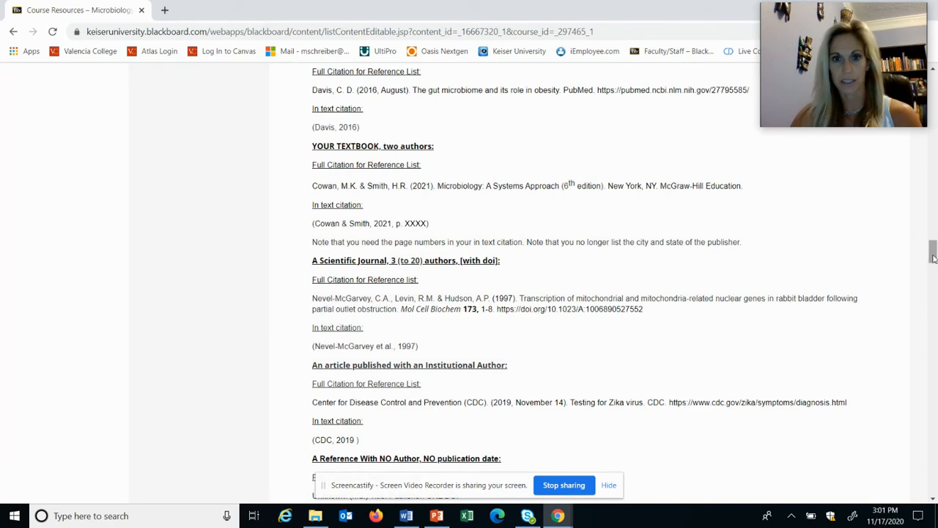
Scroll down to the full no-author, no-publication-date reference example and its in-text citation
{"action": "scroll", "scroll_direction": "down", "scroll_amount": 3}
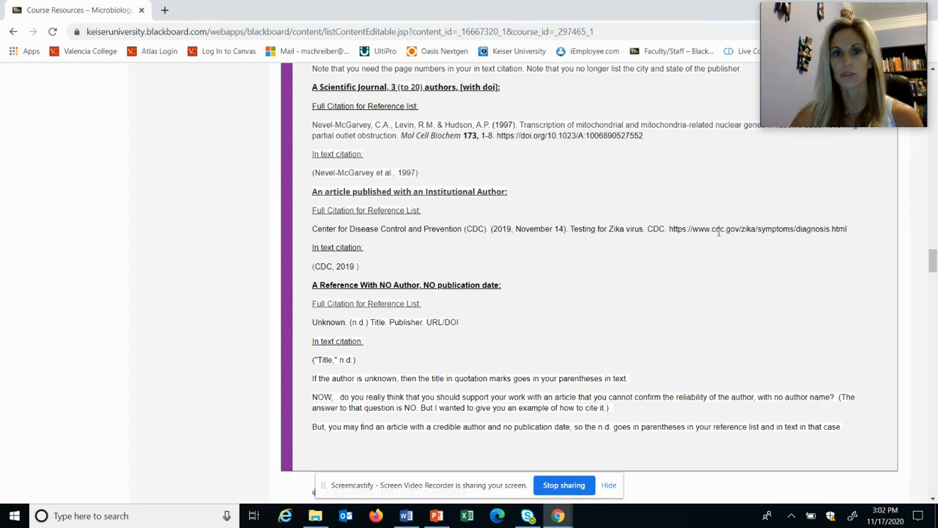
{"action": "mouse_move", "coordinate": [345, 277]}
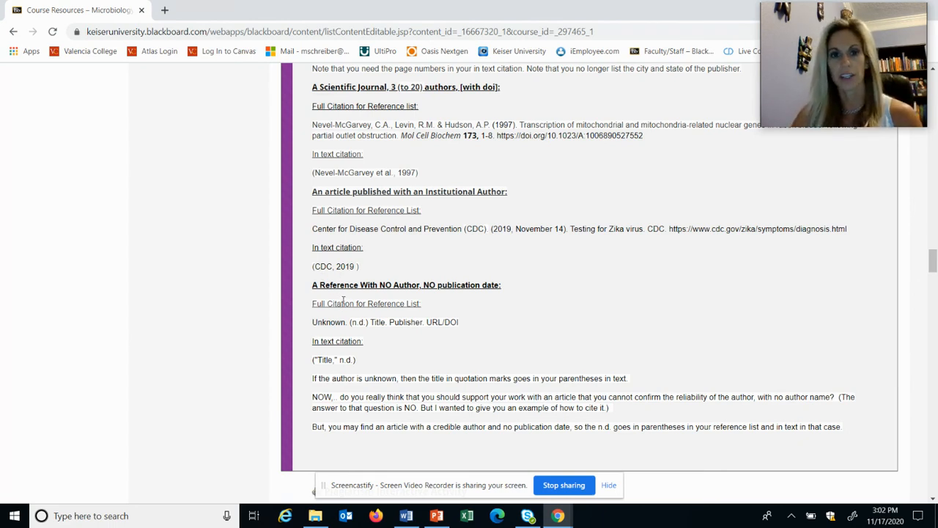
{"action": "mouse_move", "coordinate": [327, 332]}
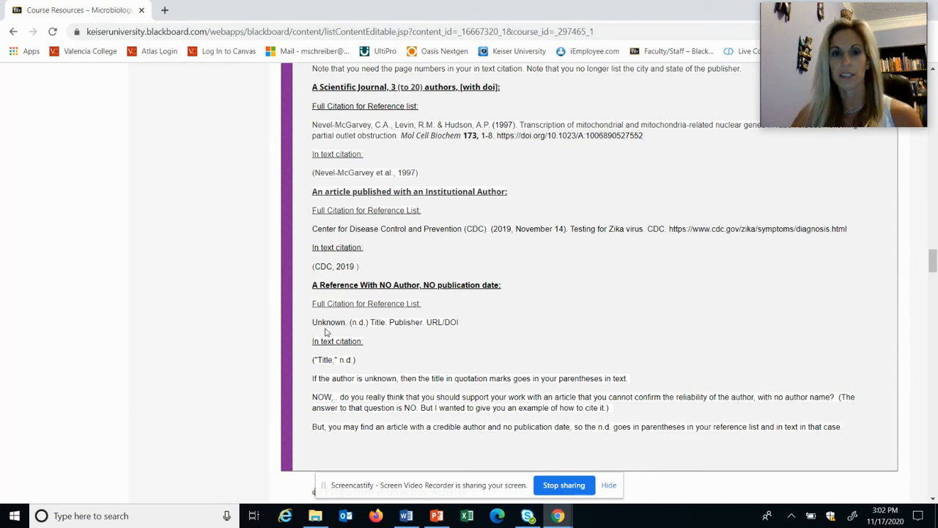